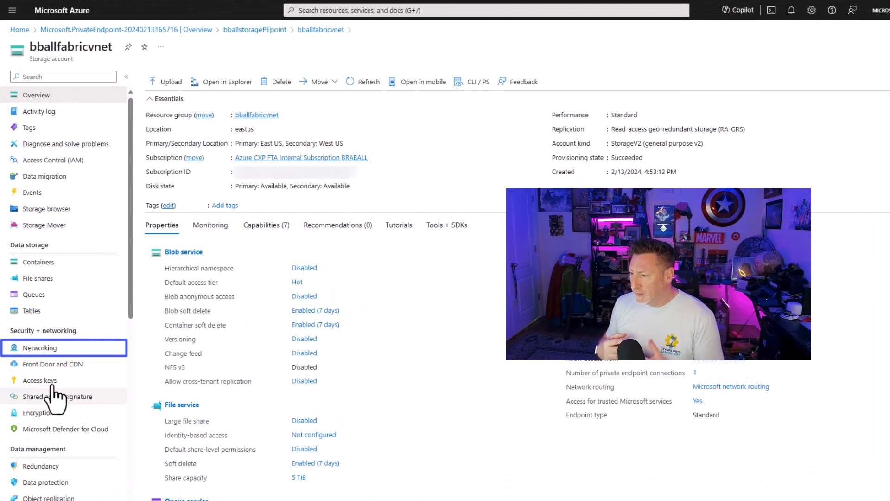
# Check the storage account's private endpoint connections, then try browsing the data blob container
pyautogui.click(39, 348)
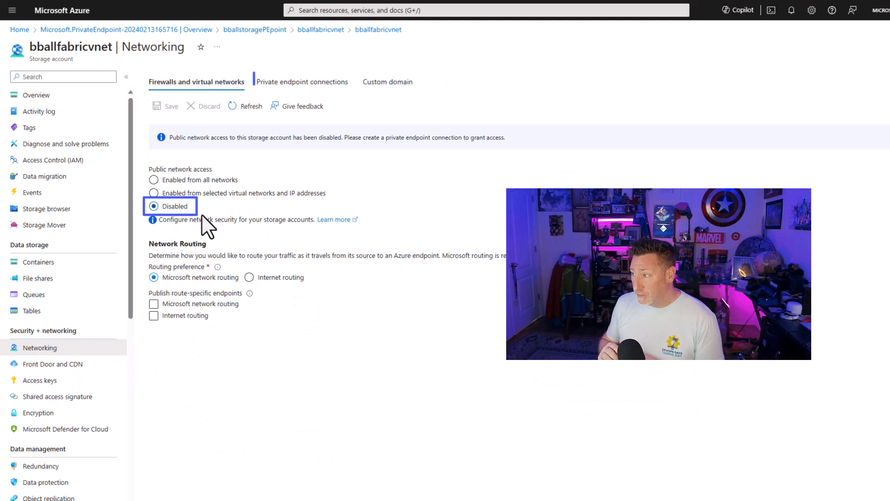
pyautogui.click(302, 81)
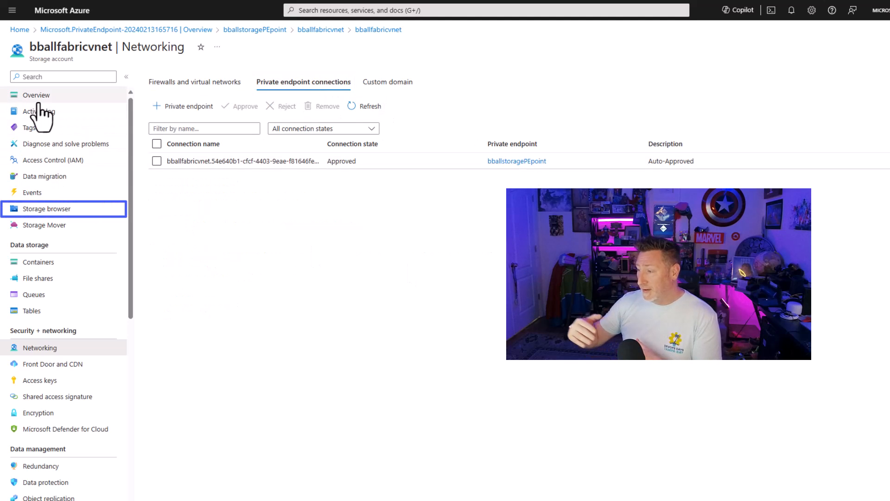
pyautogui.click(46, 209)
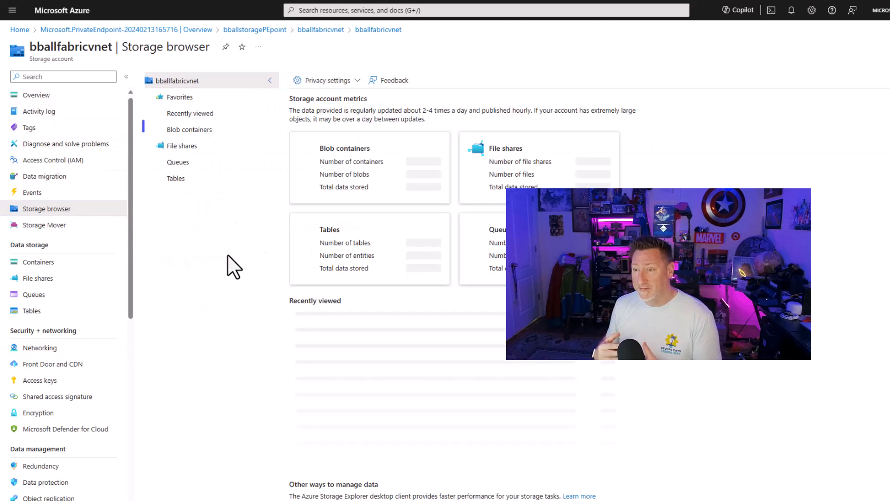
pyautogui.click(189, 129)
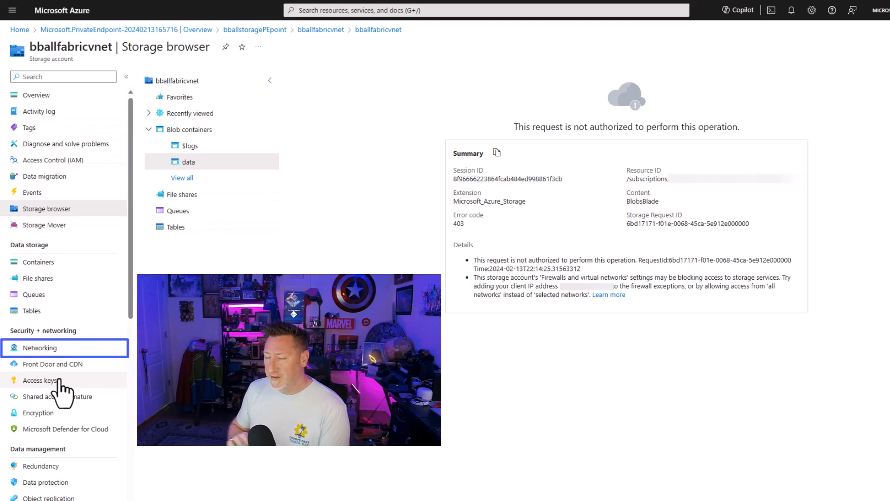
# Return to Networking and review the approved private endpoint connection again
pyautogui.click(40, 348)
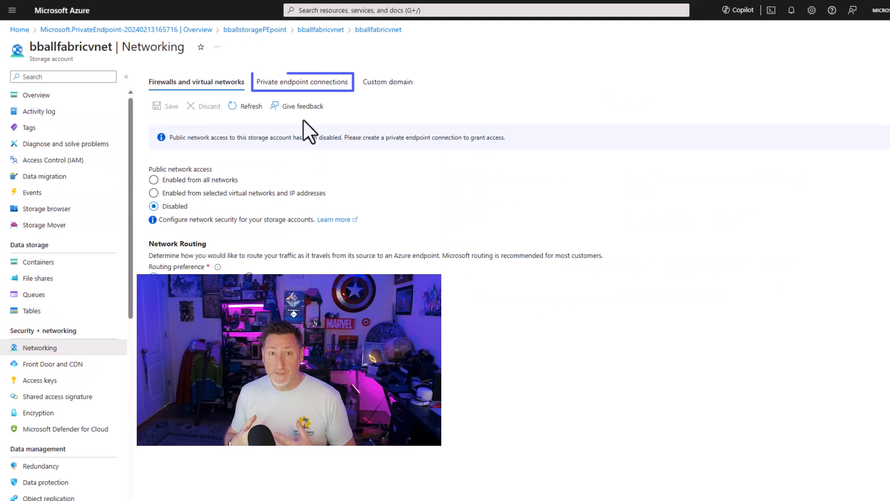
pyautogui.click(302, 82)
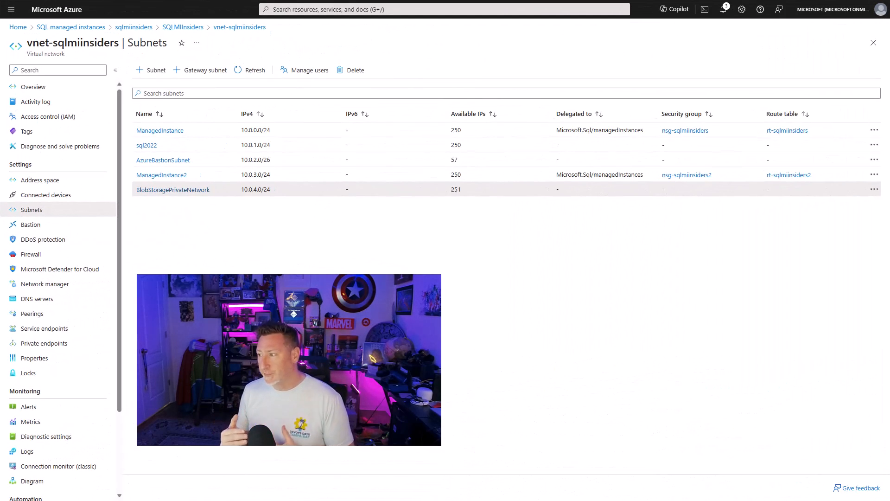
# Show the subnets of the vnet-sqlmiinsiders virtual network, including BlobStoragePrivateNetwork
pyautogui.click(147, 145)
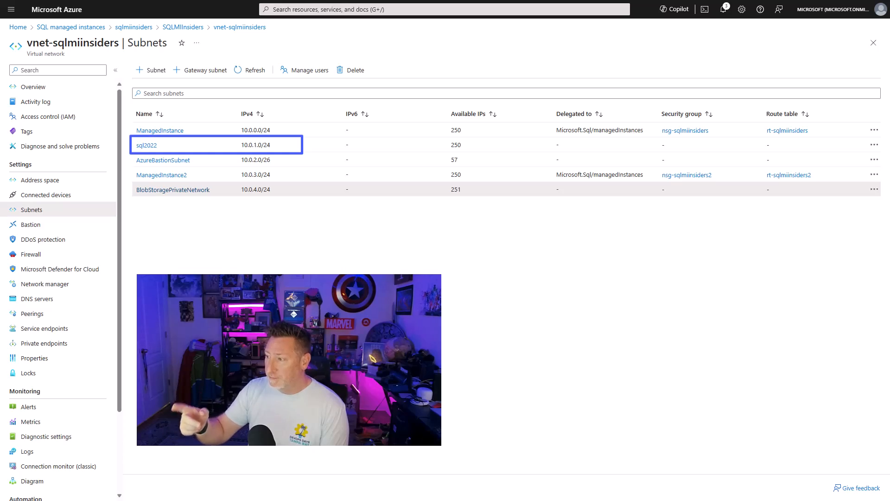
pyautogui.click(284, 492)
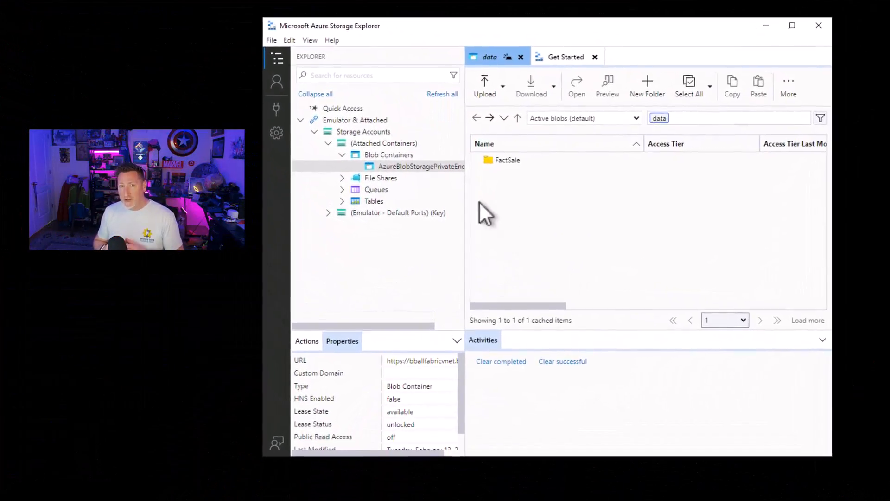
# Open the FactSale folder in the data blob container in Storage Explorer
pyautogui.click(507, 159)
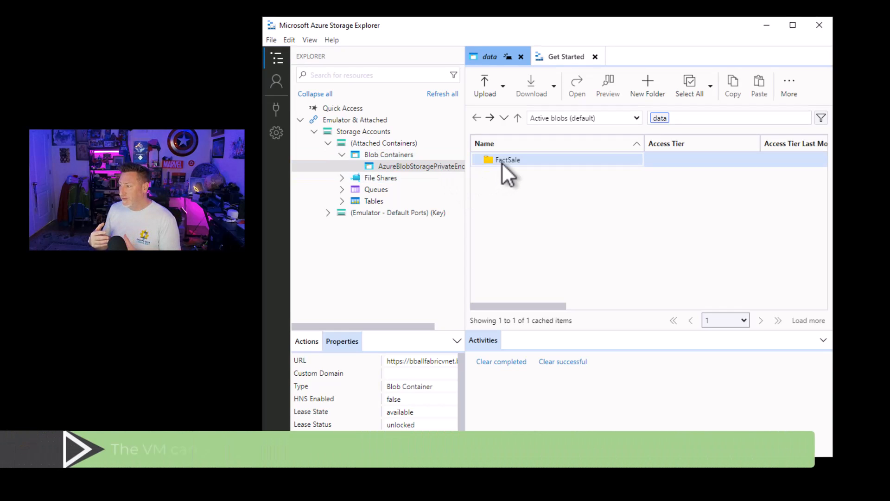
pyautogui.doubleClick(506, 159)
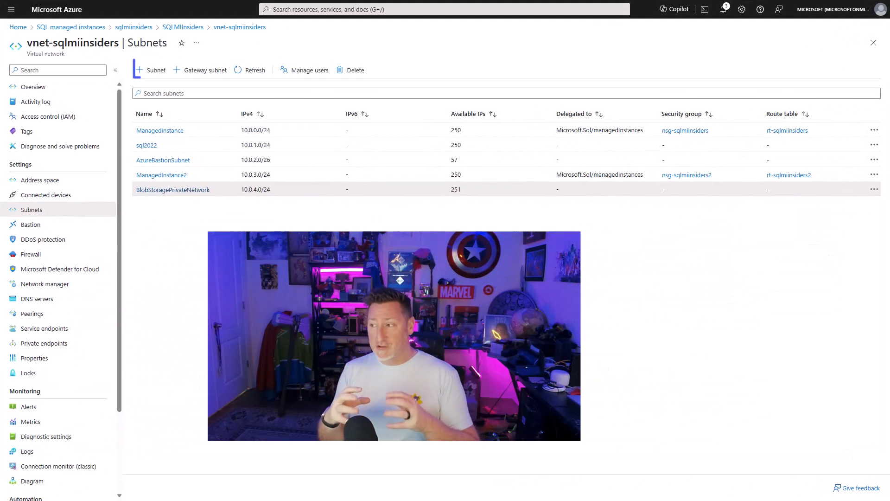
# Add subnet fabric-vnet at 10.0.5.0/24 delegated to Microsoft.PowerPlatform/vnetaccesslinks and save it
pyautogui.click(151, 70)
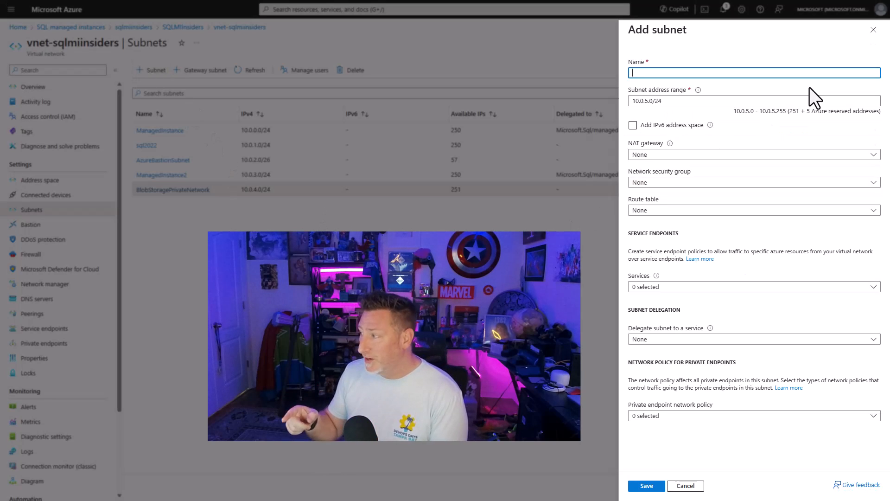
pyautogui.write('fabric-vnet')
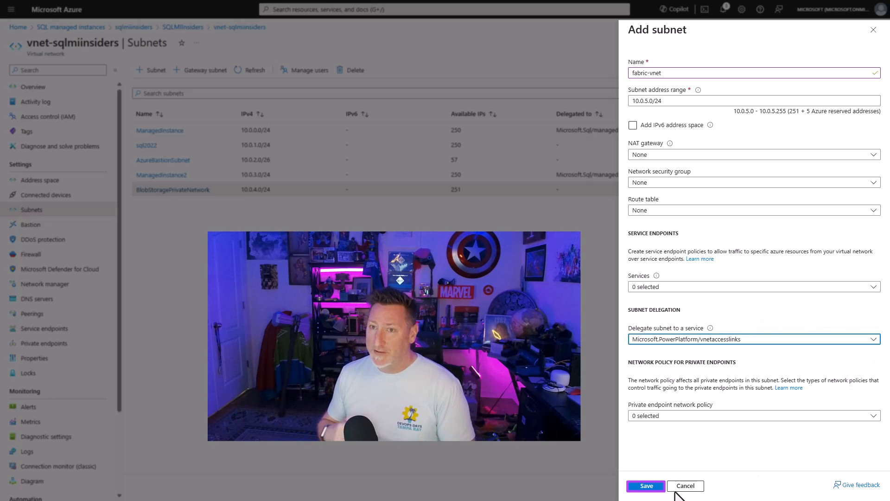
pyautogui.click(645, 485)
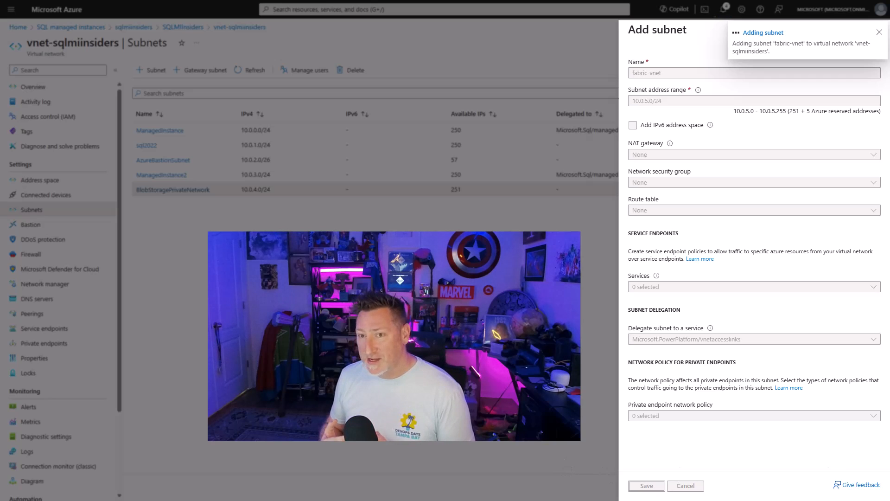
pyautogui.click(645, 485)
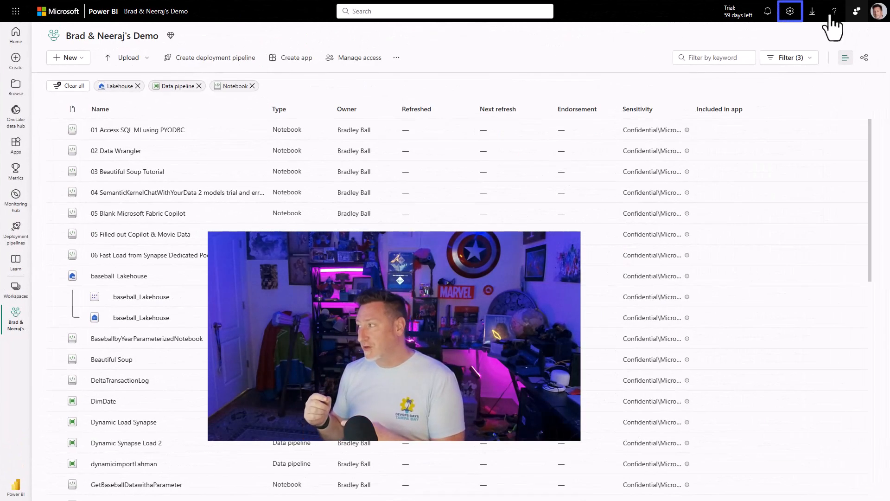
# Go to Manage connections and gateways and show the empty Virtual network data gateways list
pyautogui.click(789, 11)
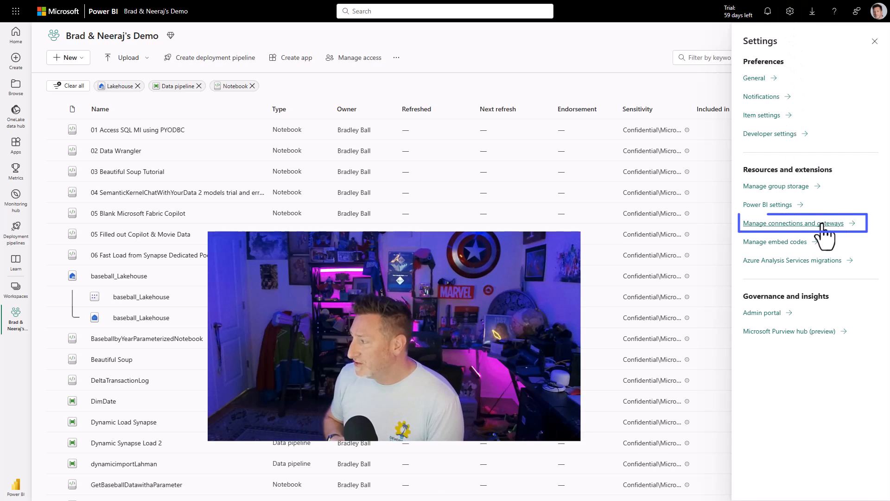
pyautogui.click(795, 222)
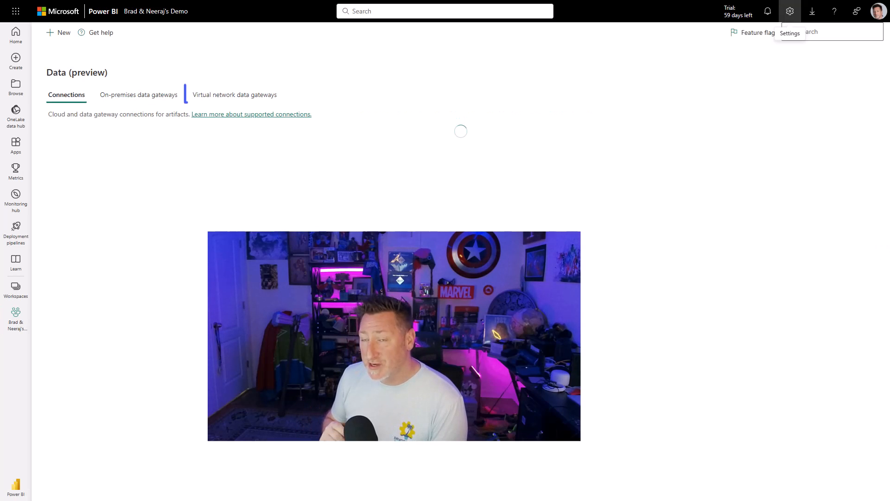
pyautogui.click(235, 94)
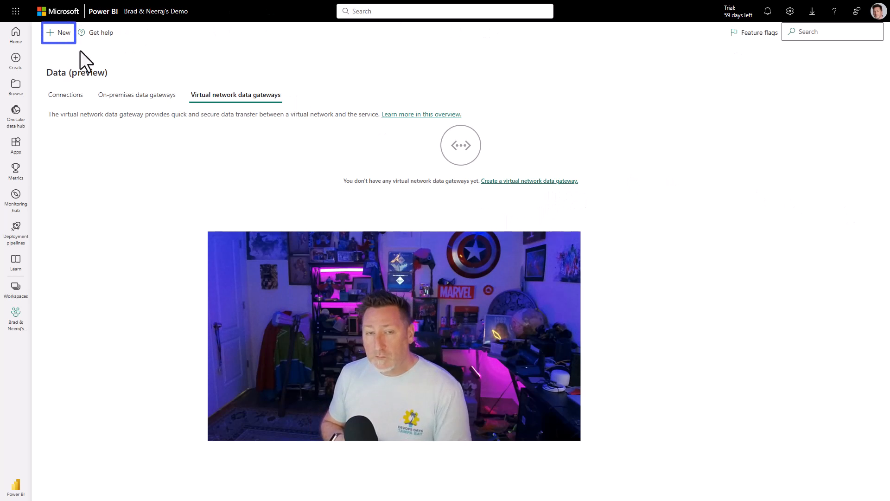
# Create gateway vnet-sqlmiinsiders-fabric-vnet with trial capacity, SQLMIInsiders resource group, vnet-sqlmiinsiders network and fabric-vnet subnet
pyautogui.click(529, 181)
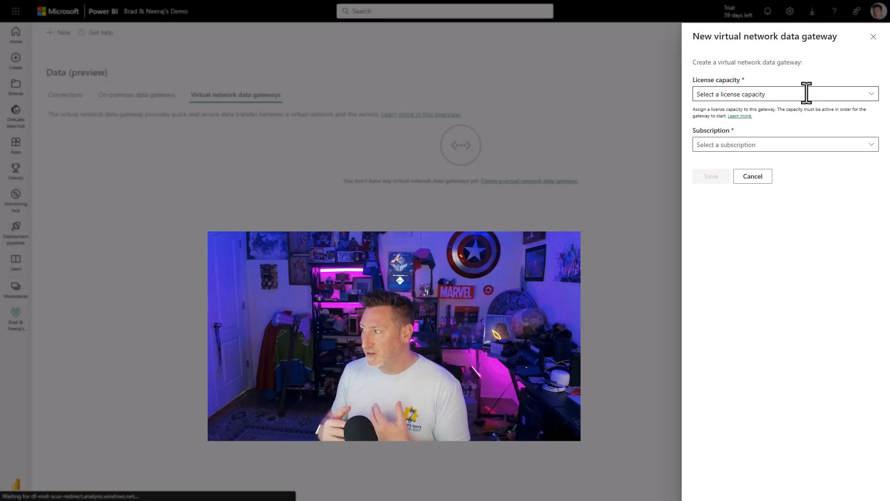
pyautogui.click(785, 94)
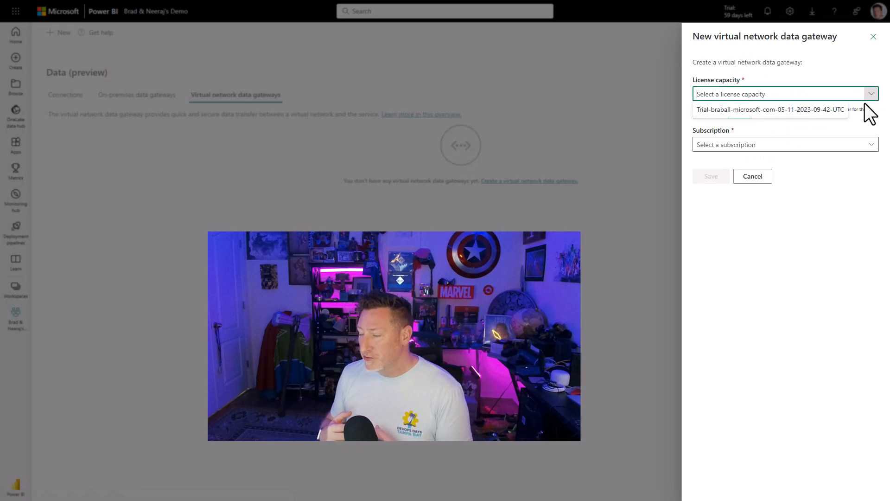
pyautogui.click(771, 109)
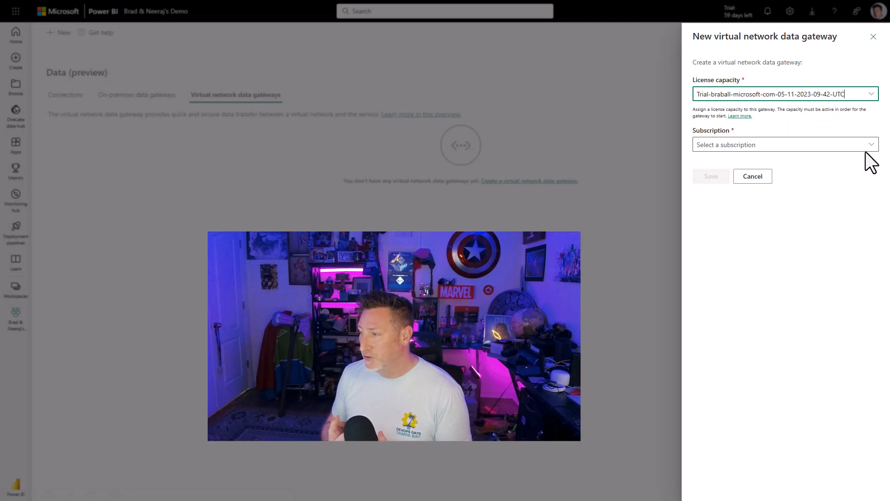
pyautogui.click(786, 145)
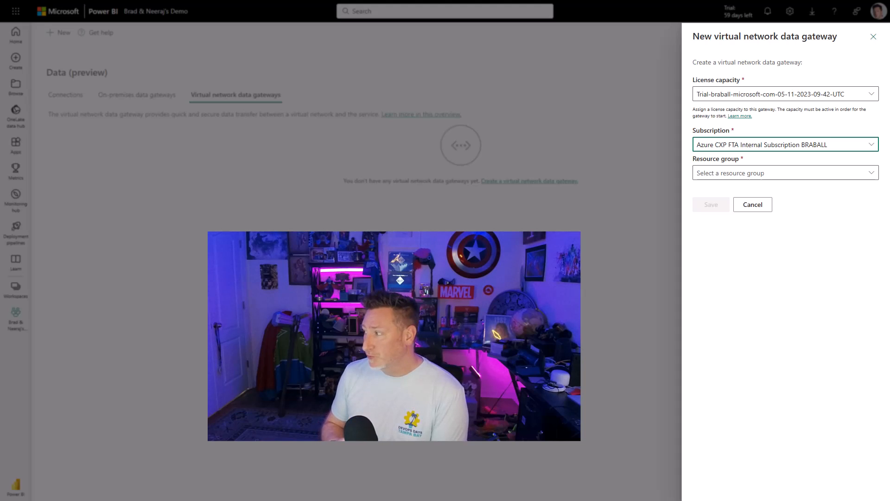
pyautogui.click(784, 172)
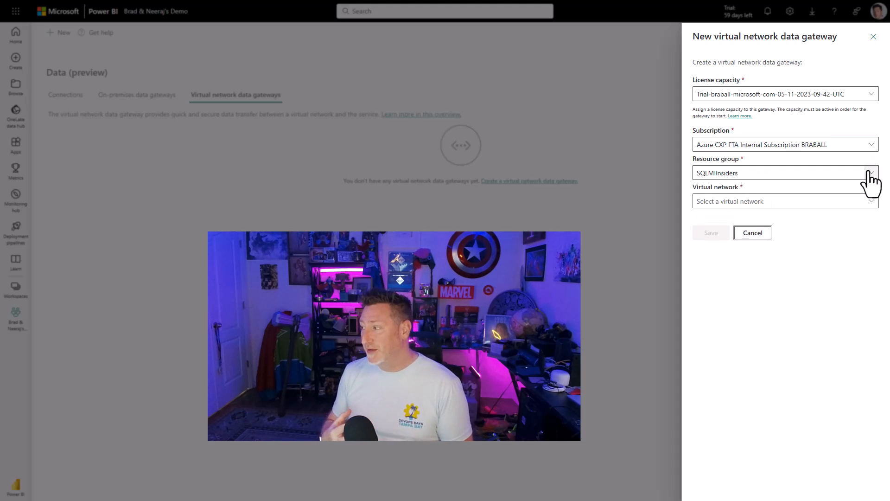
pyautogui.click(785, 200)
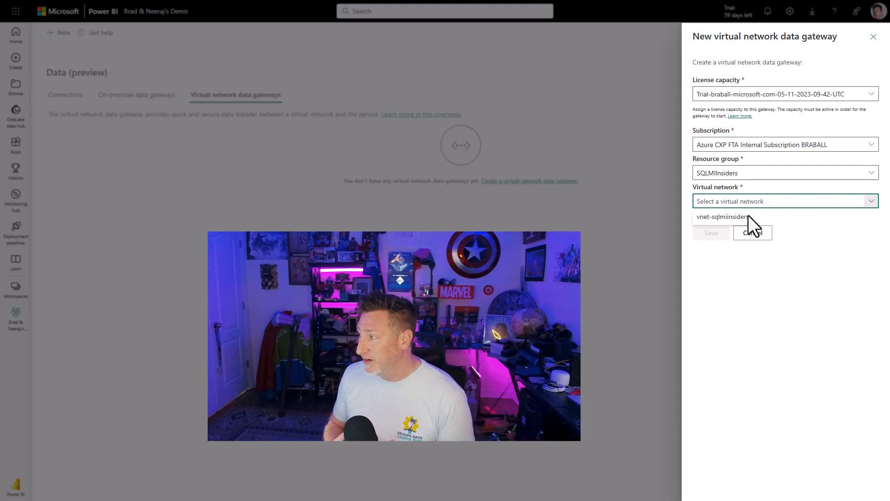
pyautogui.click(722, 216)
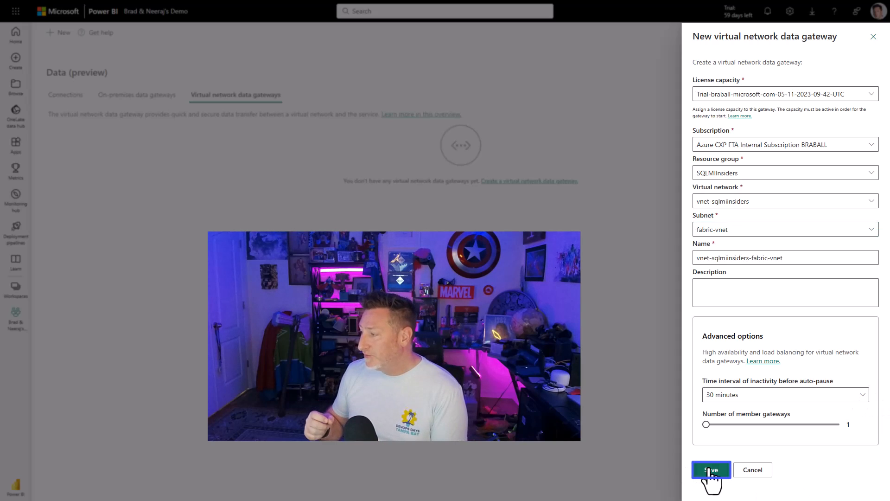
pyautogui.click(710, 469)
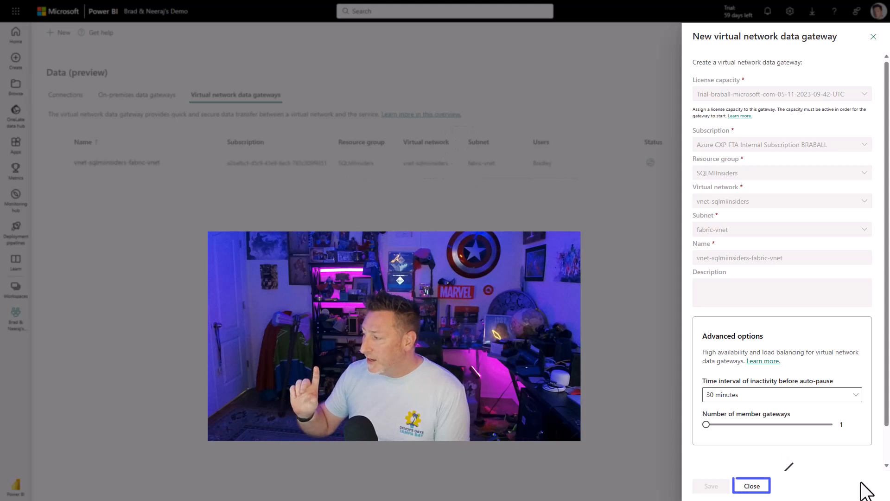
pyautogui.moveTo(835, 486)
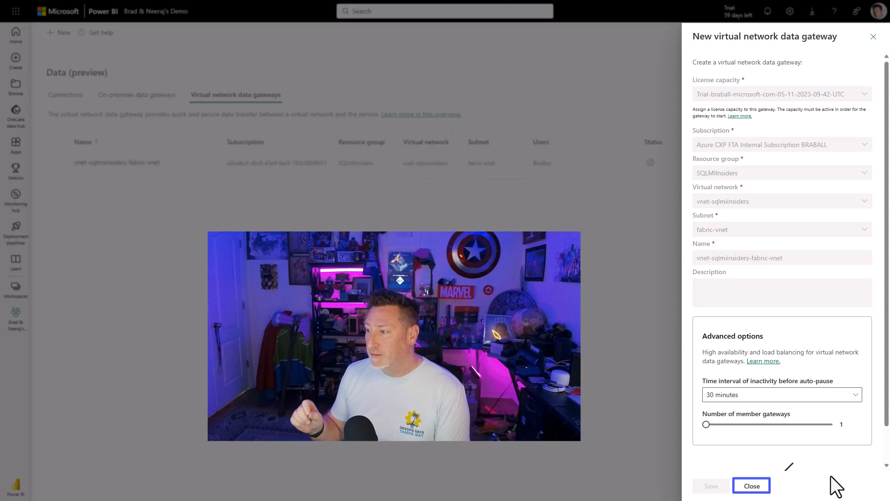
# Start a new dataflow data source and choose Azure Blobs by searching 'blob'
pyautogui.click(750, 485)
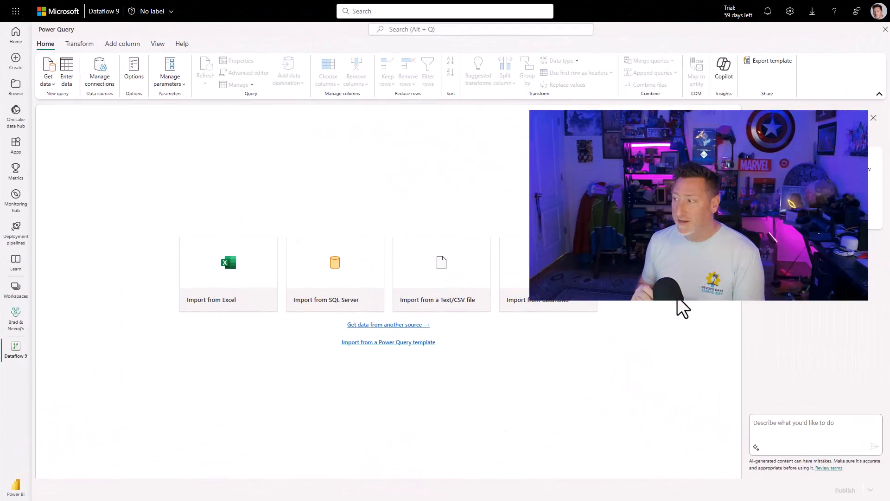
pyautogui.click(47, 71)
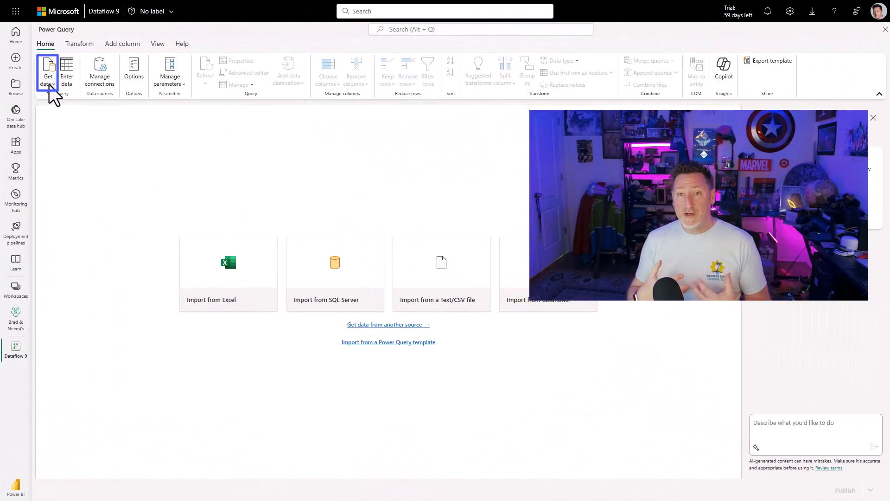
pyautogui.click(442, 273)
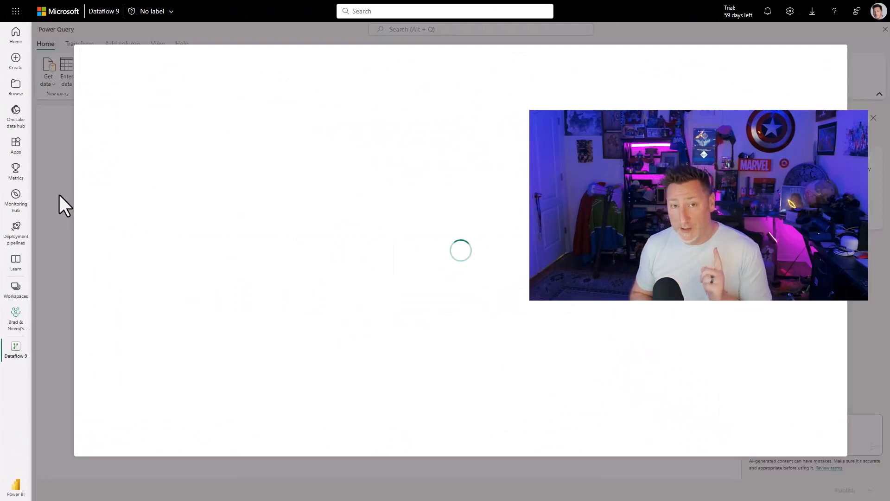
pyautogui.click(48, 72)
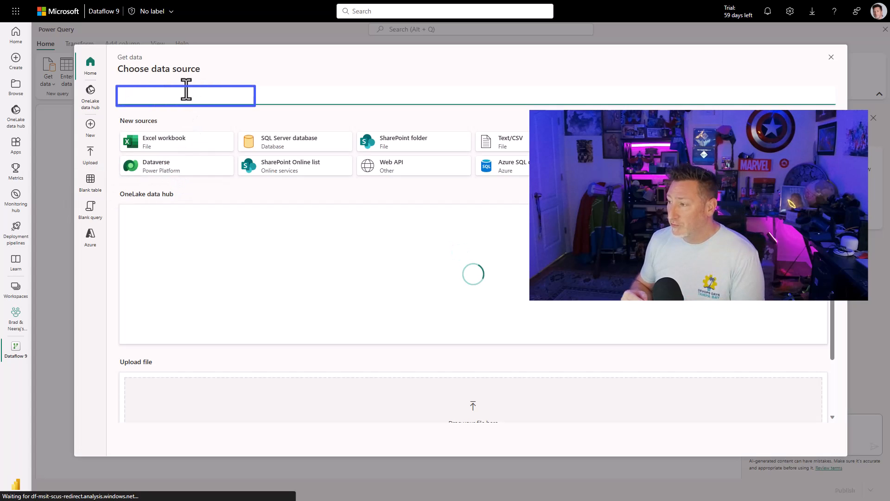
pyautogui.write('blob')
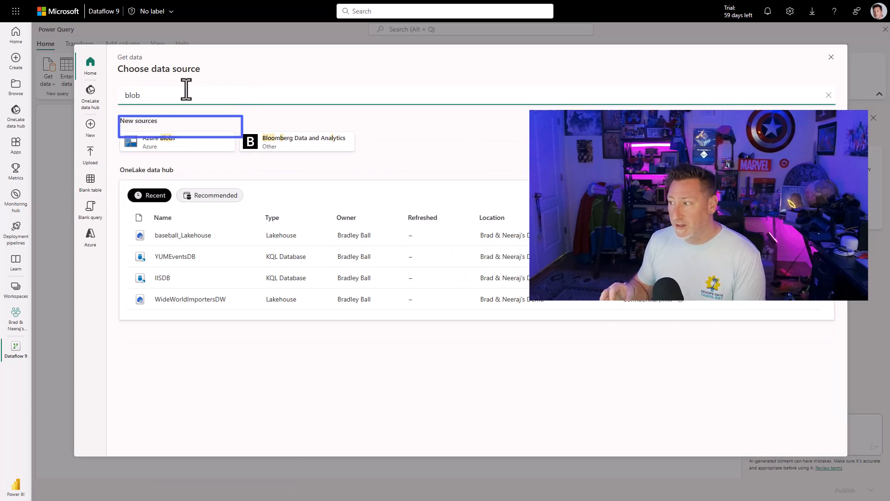
pyautogui.click(158, 141)
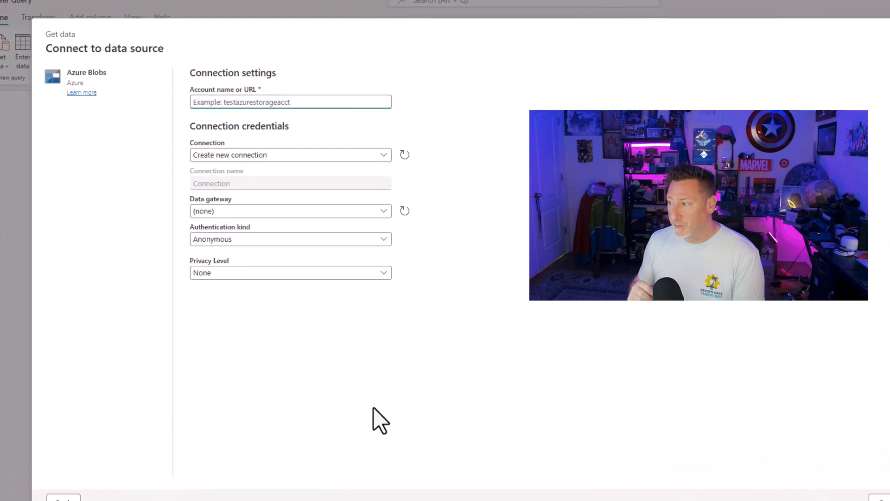
pyautogui.click(290, 99)
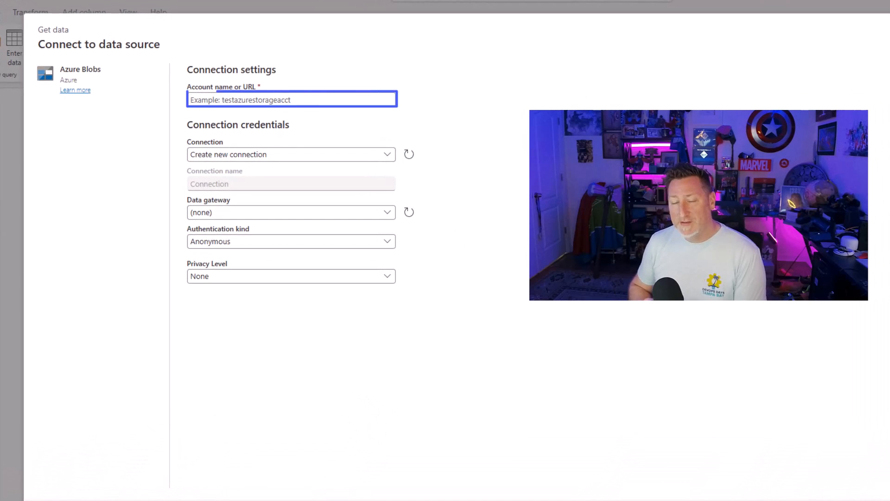
pyautogui.moveTo(249, 108)
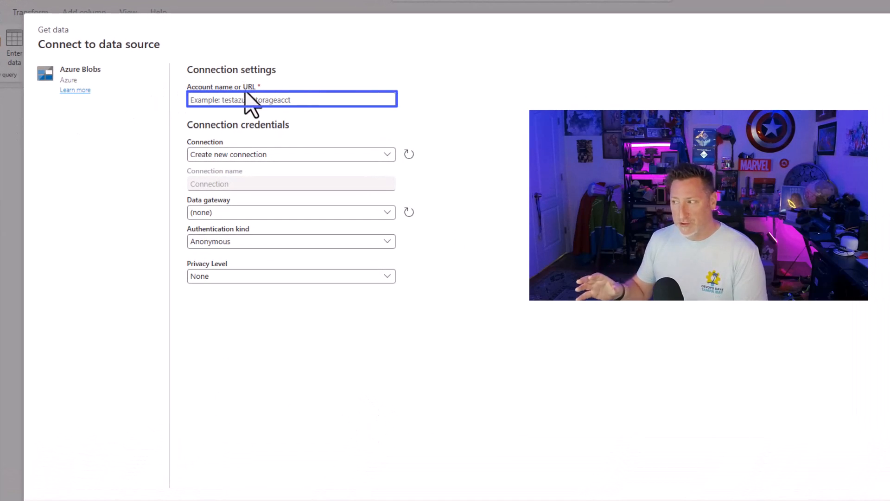
pyautogui.write('https://bballfabricvnet.blob.core.windows.net/')
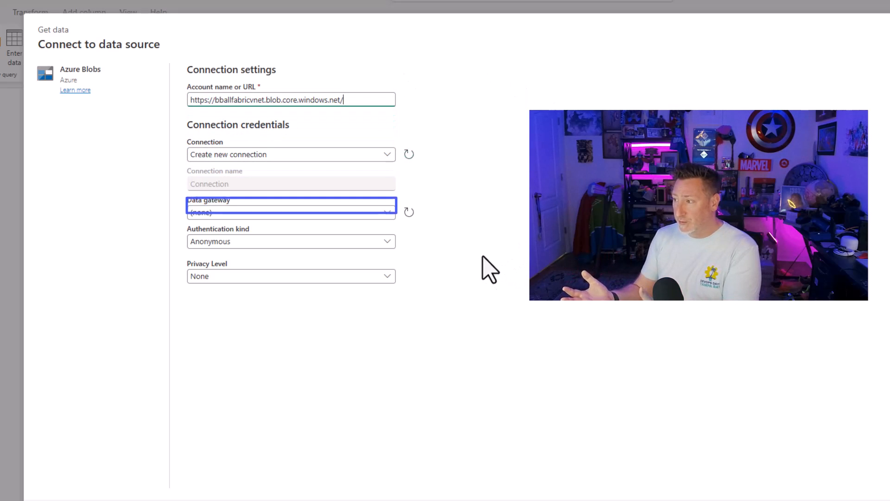
pyautogui.click(291, 211)
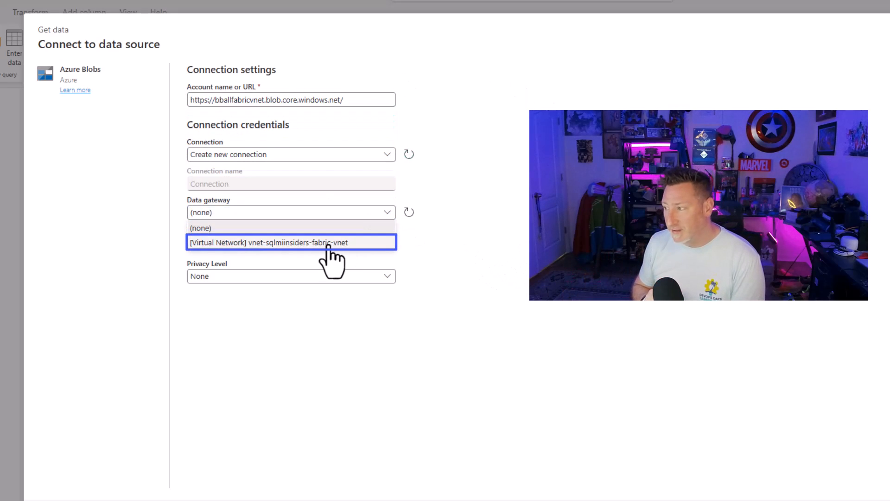
pyautogui.click(291, 242)
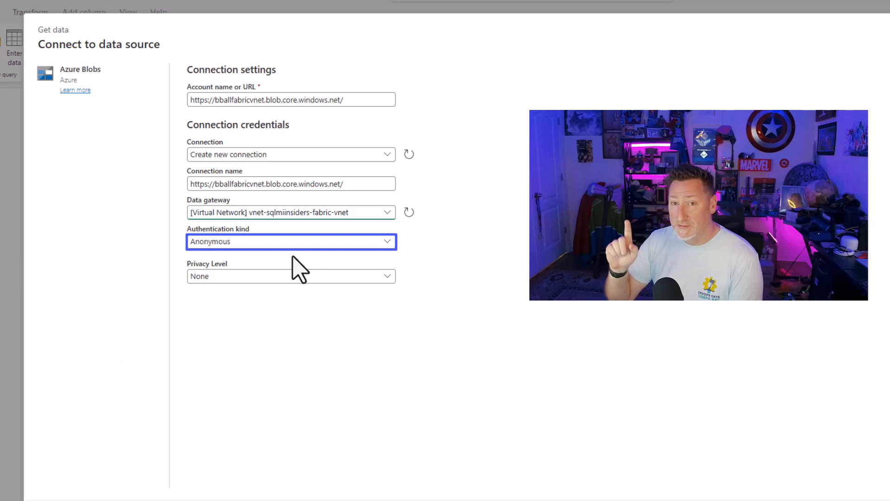
pyautogui.click(291, 242)
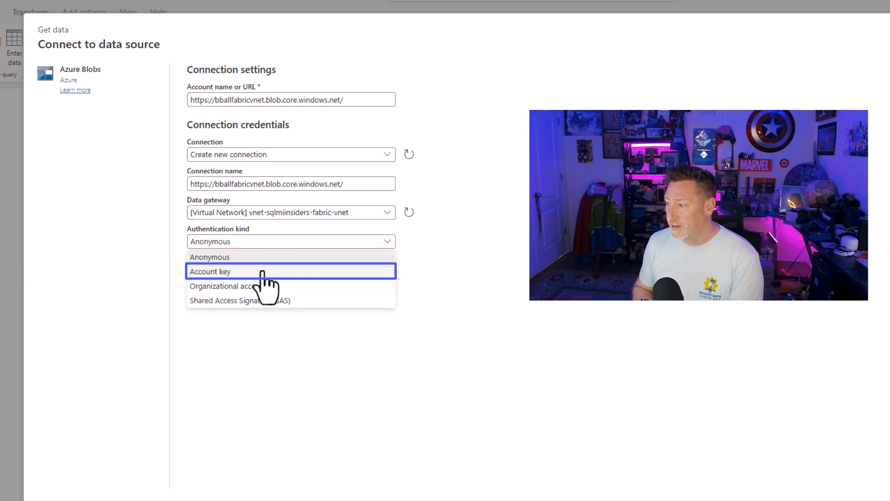
pyautogui.click(211, 271)
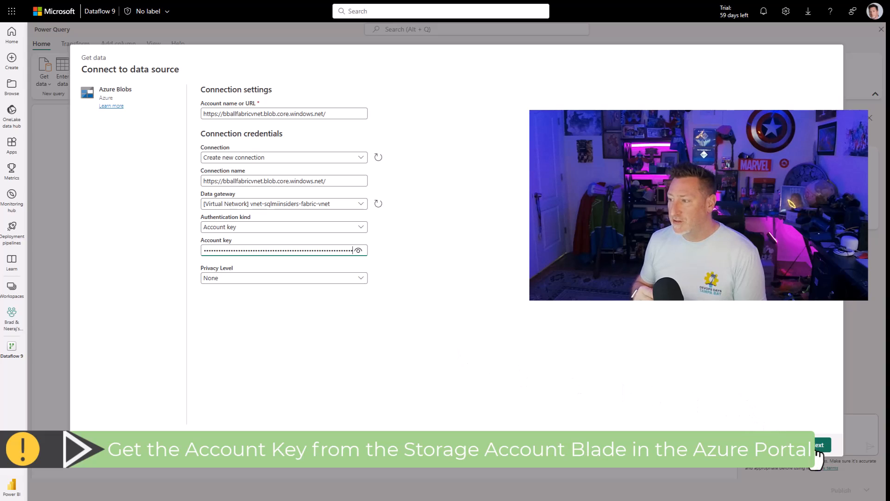
pyautogui.click(819, 445)
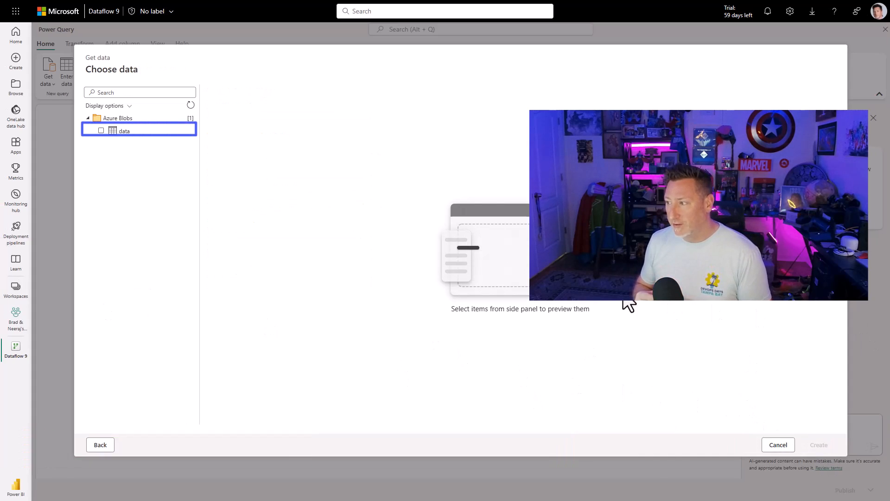
# Select the data container and create a query loading the FactSale CSV rows
pyautogui.click(101, 130)
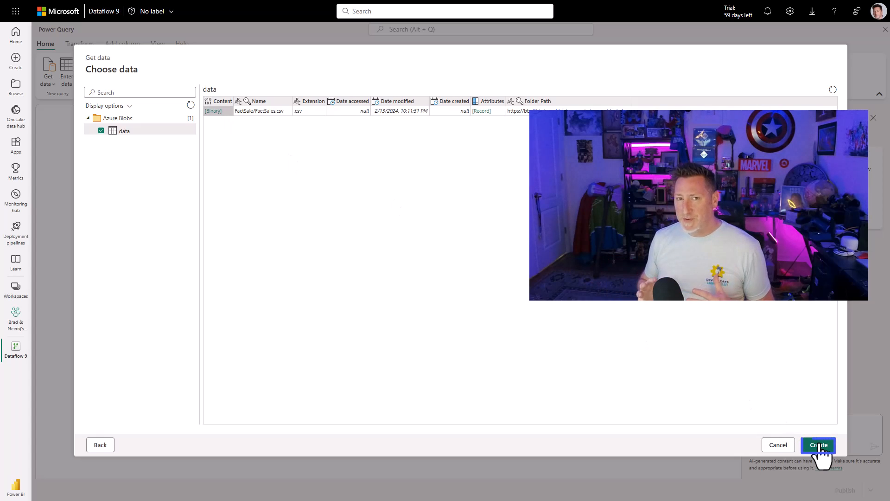
pyautogui.click(818, 444)
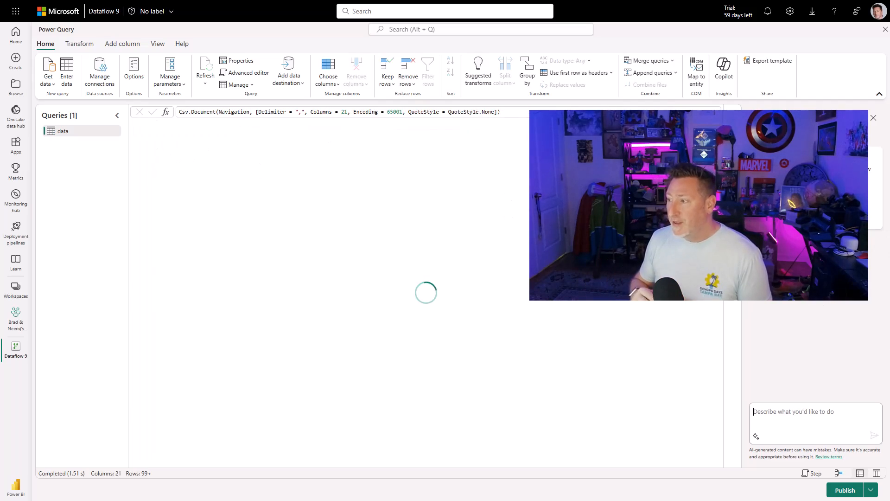
pyautogui.click(729, 72)
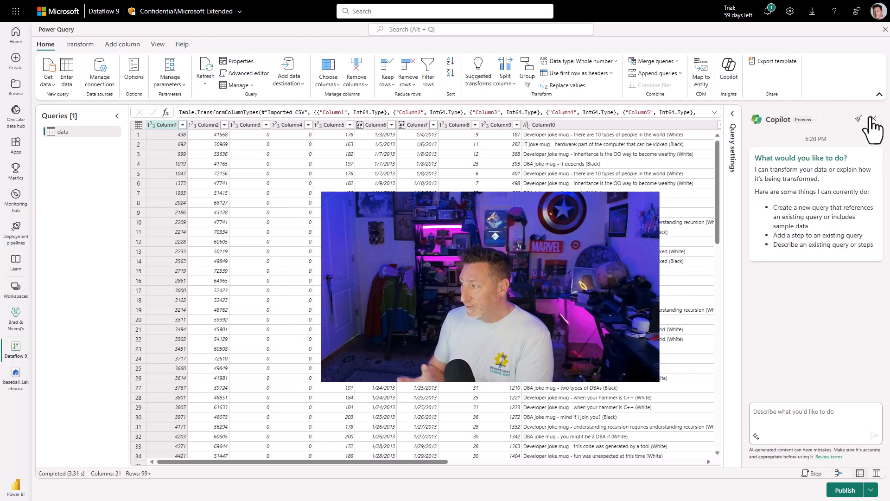
pyautogui.click(874, 120)
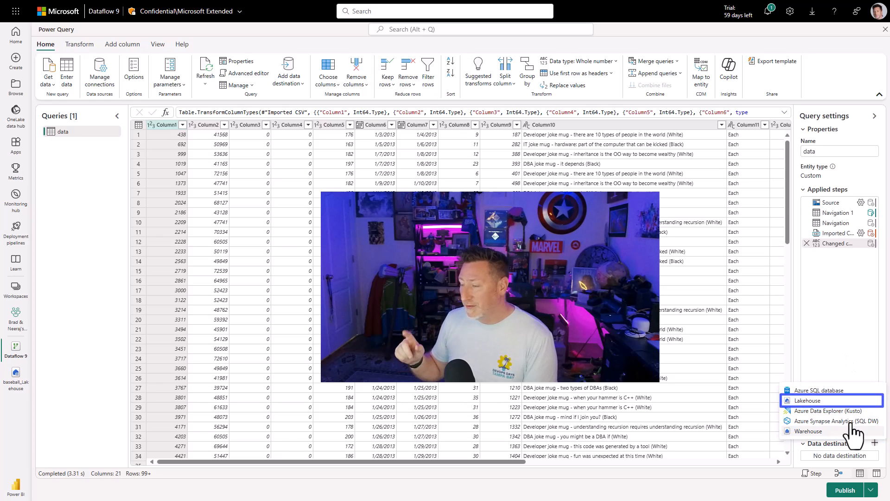
# Add a Lakehouse destination: new table sales_from_privateendpoint in baseball_Lakehouse
pyautogui.click(806, 400)
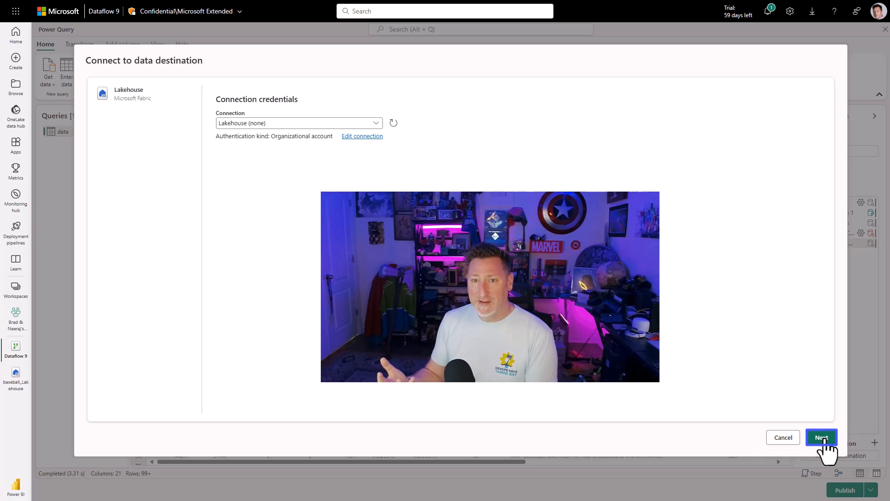
pyautogui.click(821, 437)
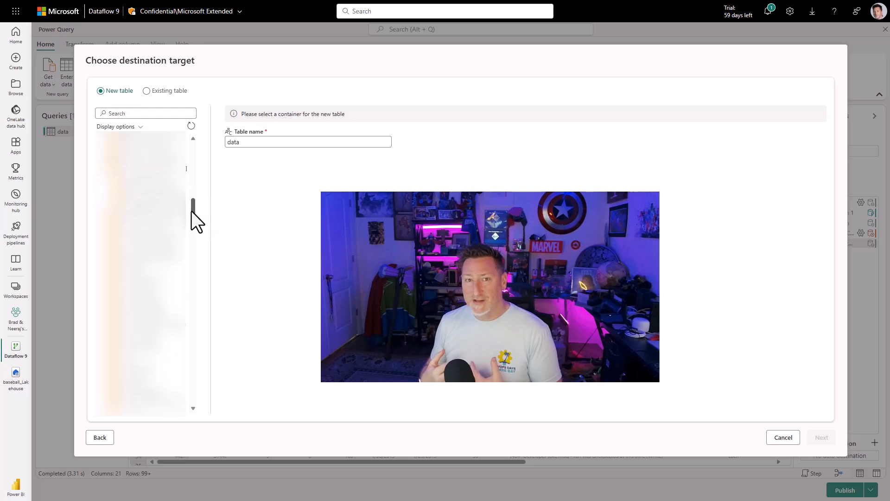
pyautogui.click(104, 137)
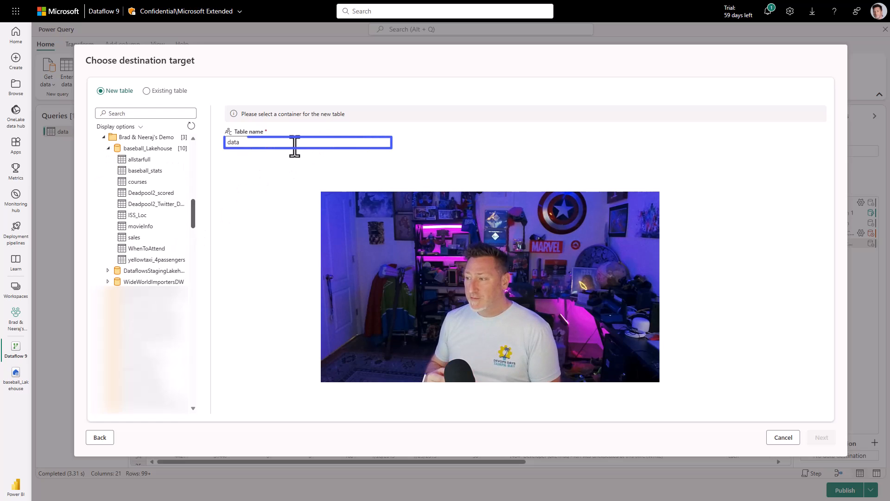
pyautogui.write('sales_from_privateendpoint')
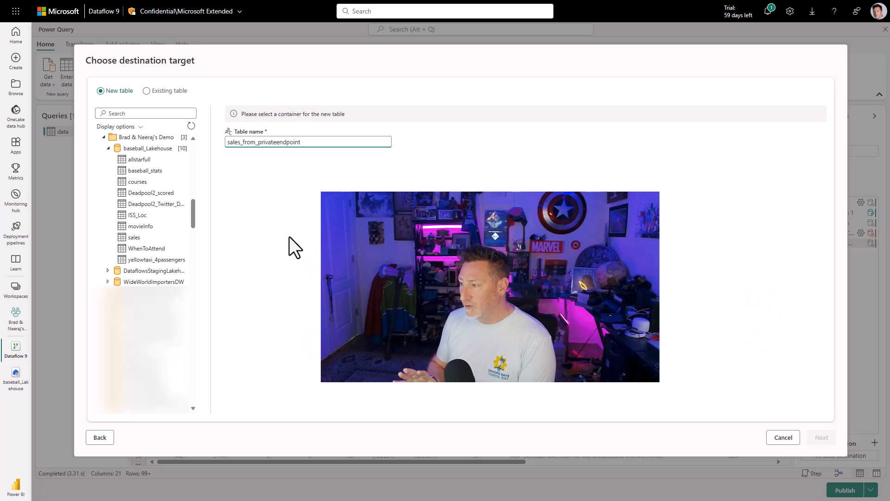
pyautogui.click(147, 148)
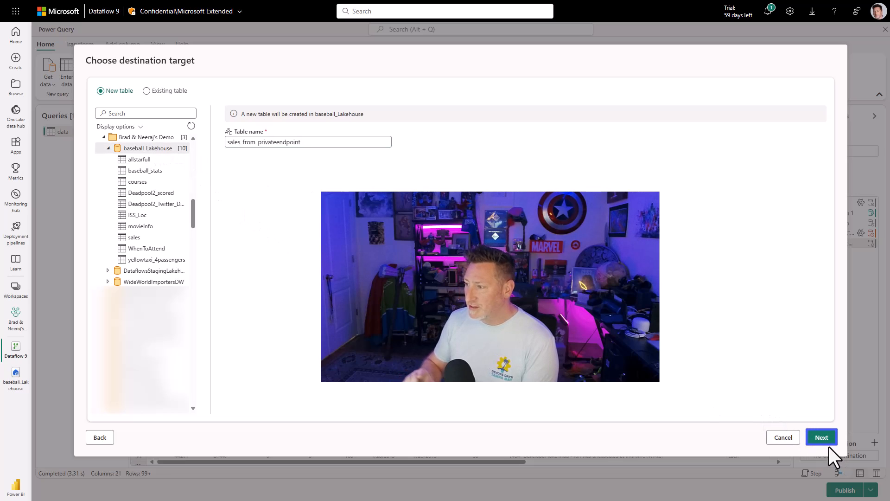
# Confirm the destination, save the automatic column mapping and publish the dataflow
pyautogui.click(821, 436)
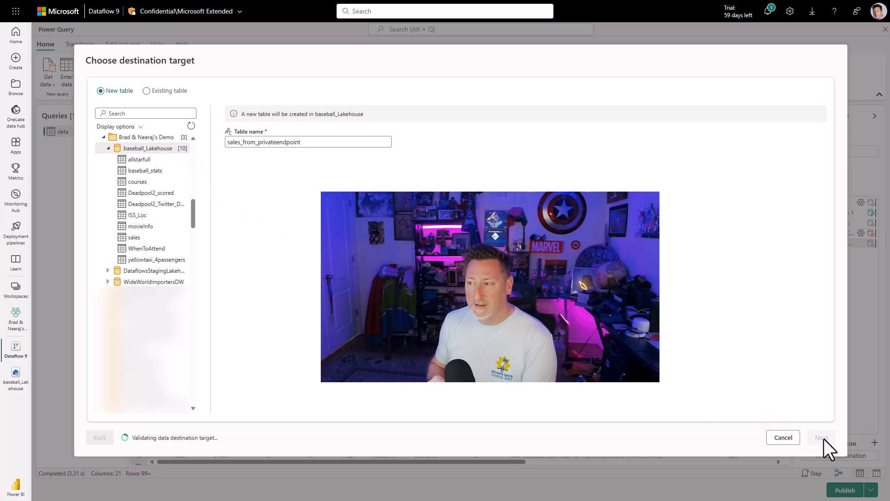
pyautogui.click(821, 437)
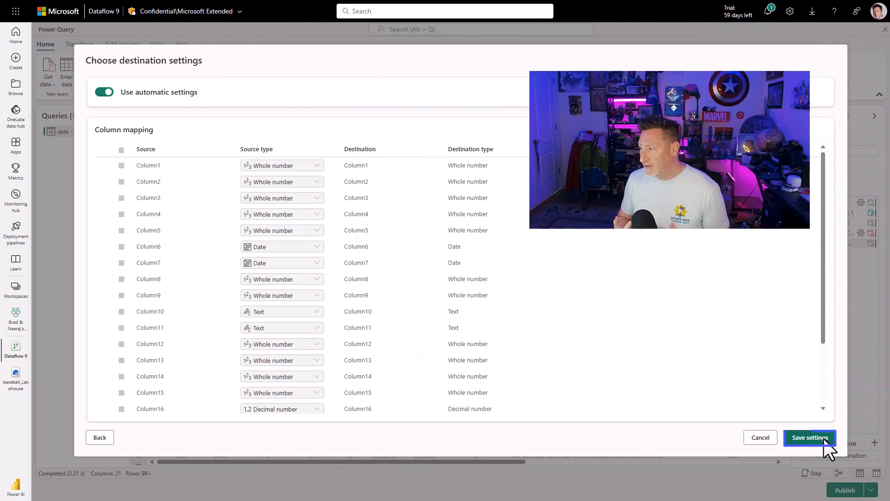
pyautogui.click(809, 437)
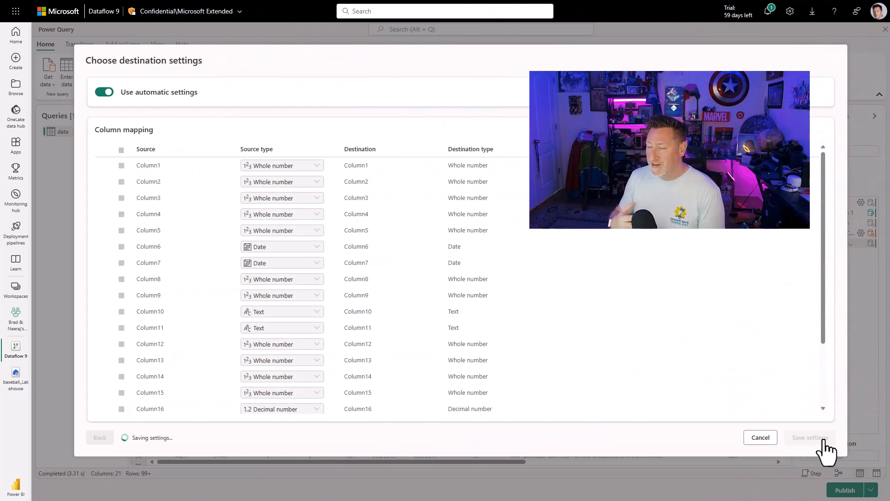
pyautogui.click(810, 437)
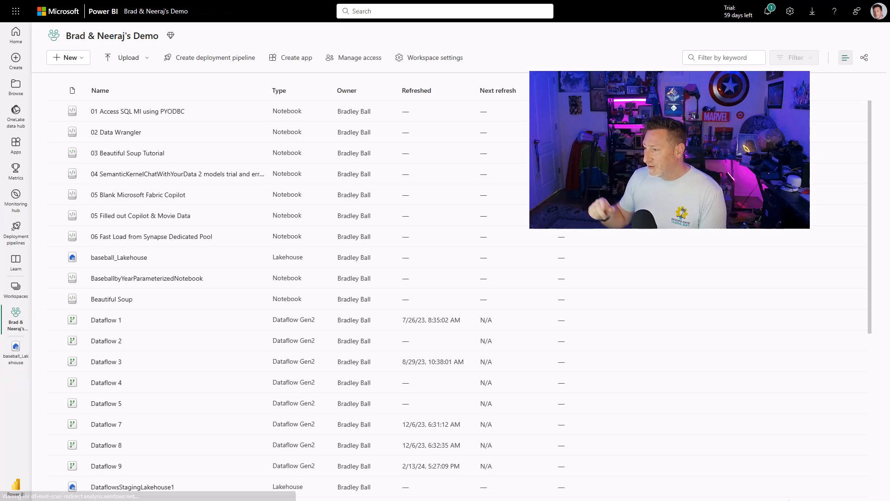
# Open baseball_Lakehouse and preview the new sales_from_privateendpoint table
pyautogui.click(793, 58)
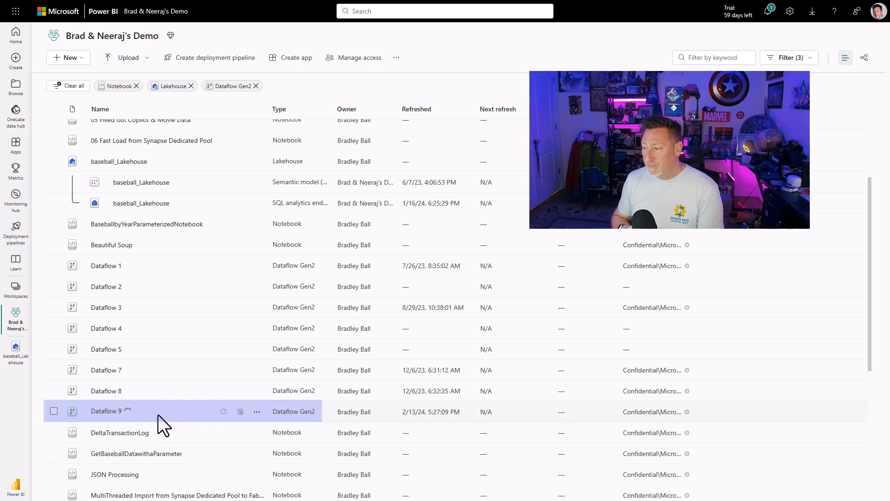
pyautogui.moveTo(295, 426)
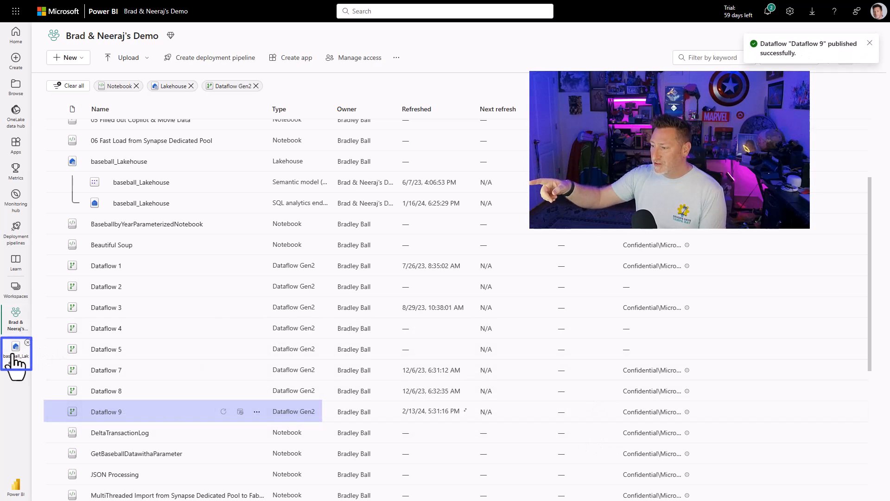
pyautogui.click(16, 353)
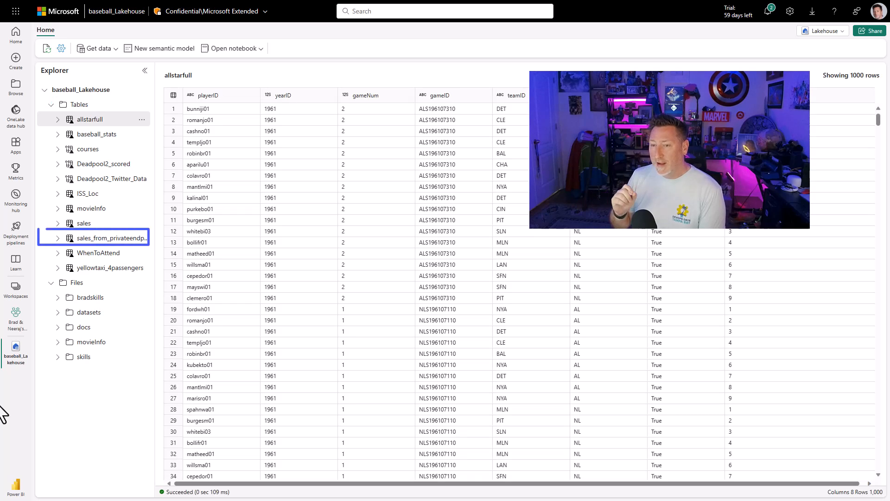
pyautogui.click(104, 238)
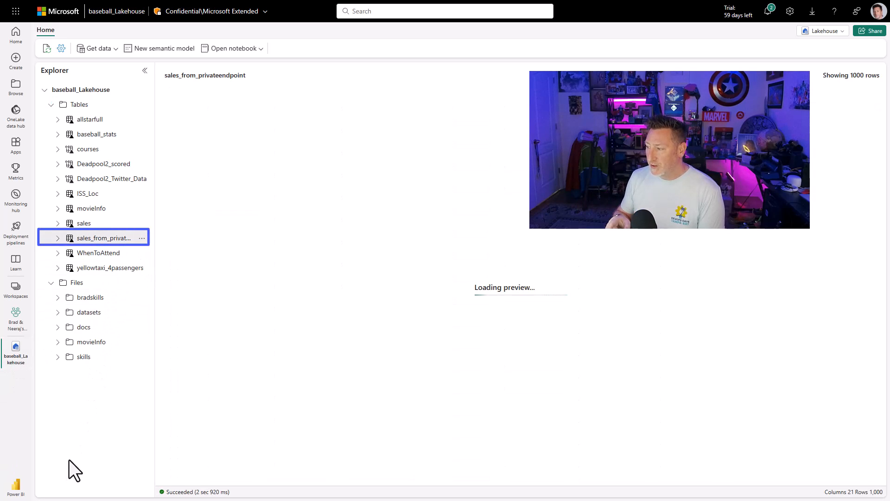